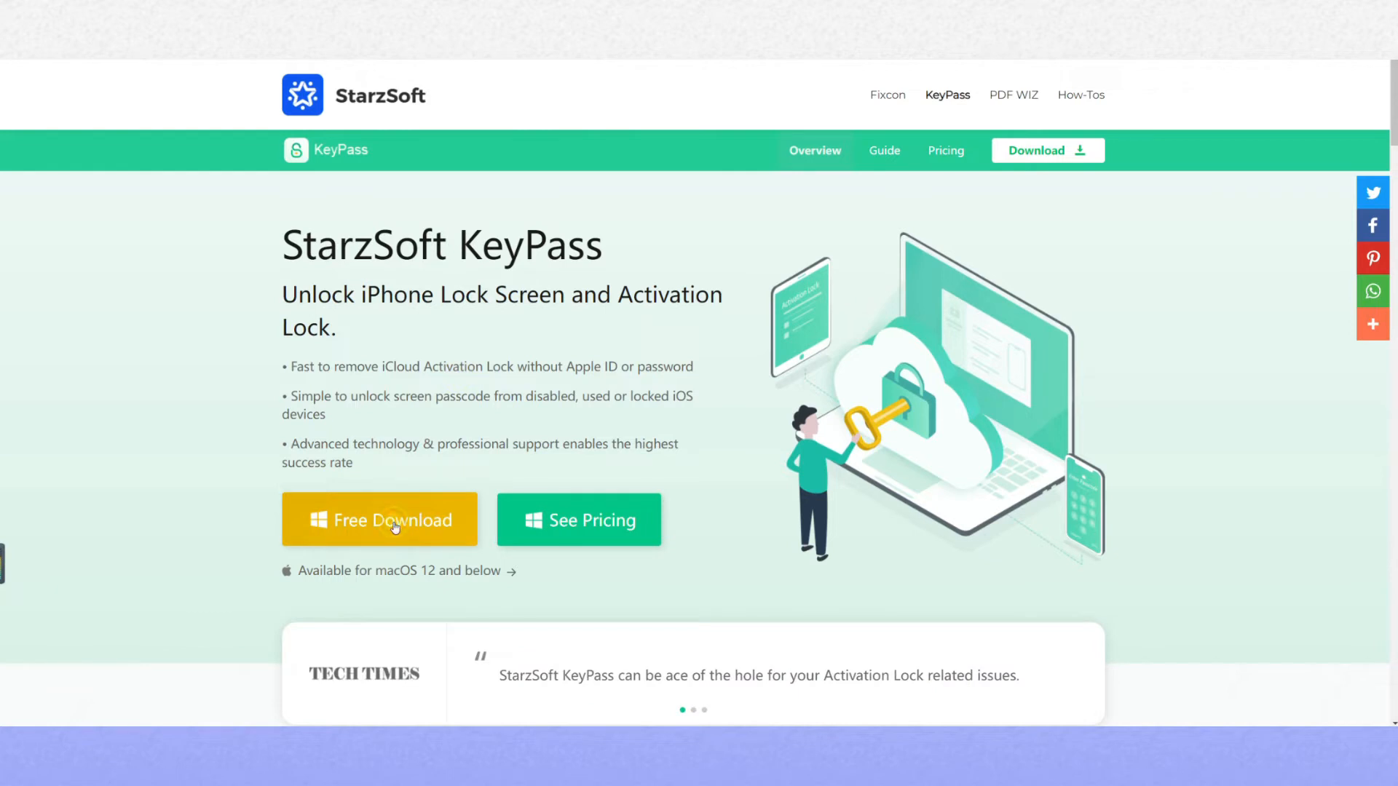
Step: Start the Windows KeyPass installer download from the yellow Free Download button
click(378, 520)
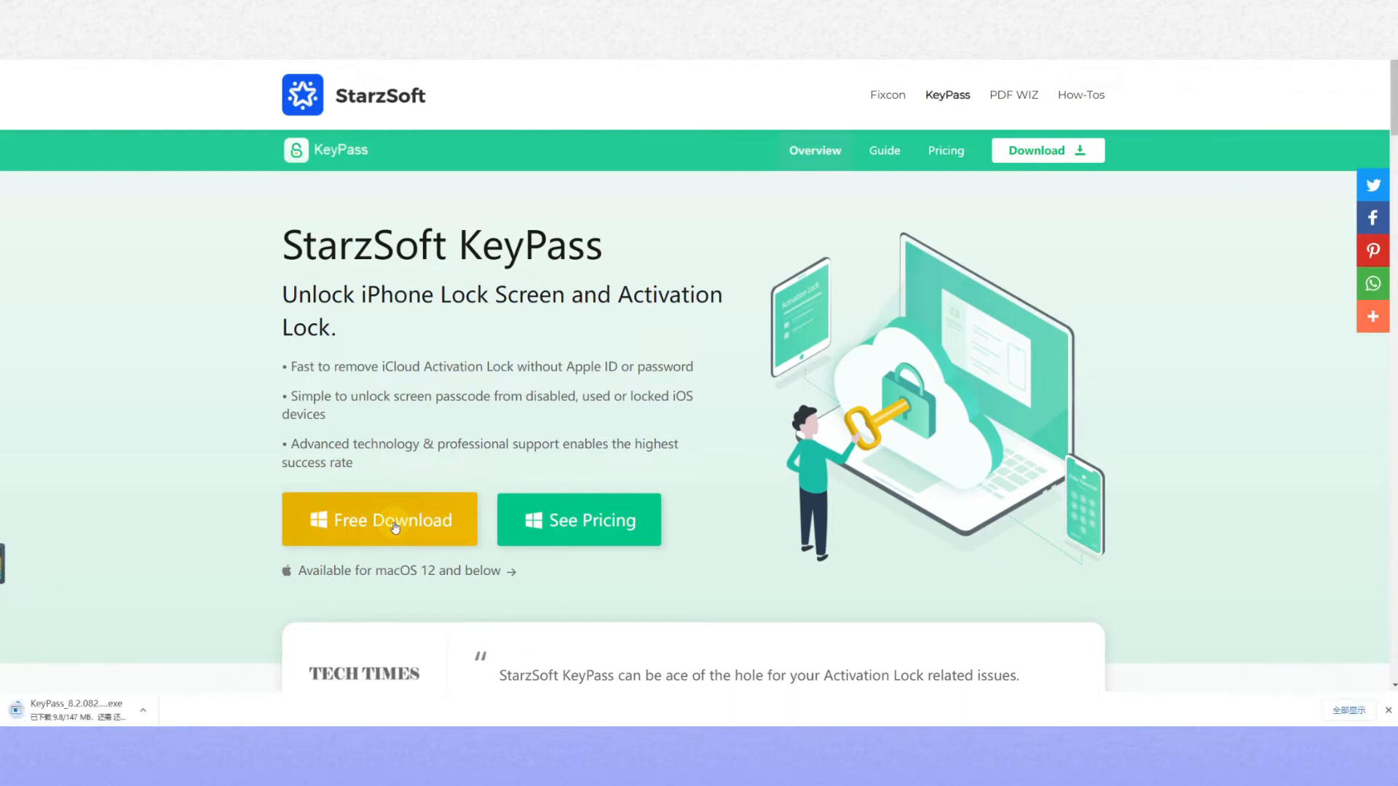